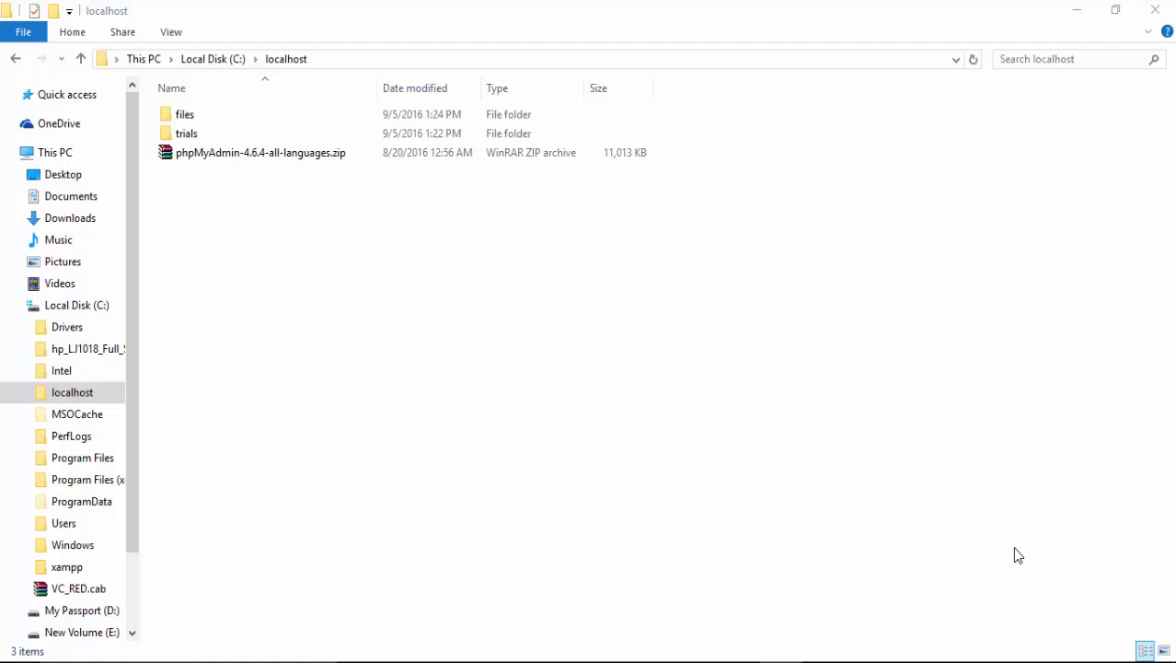
pyautogui.moveTo(1016, 554)
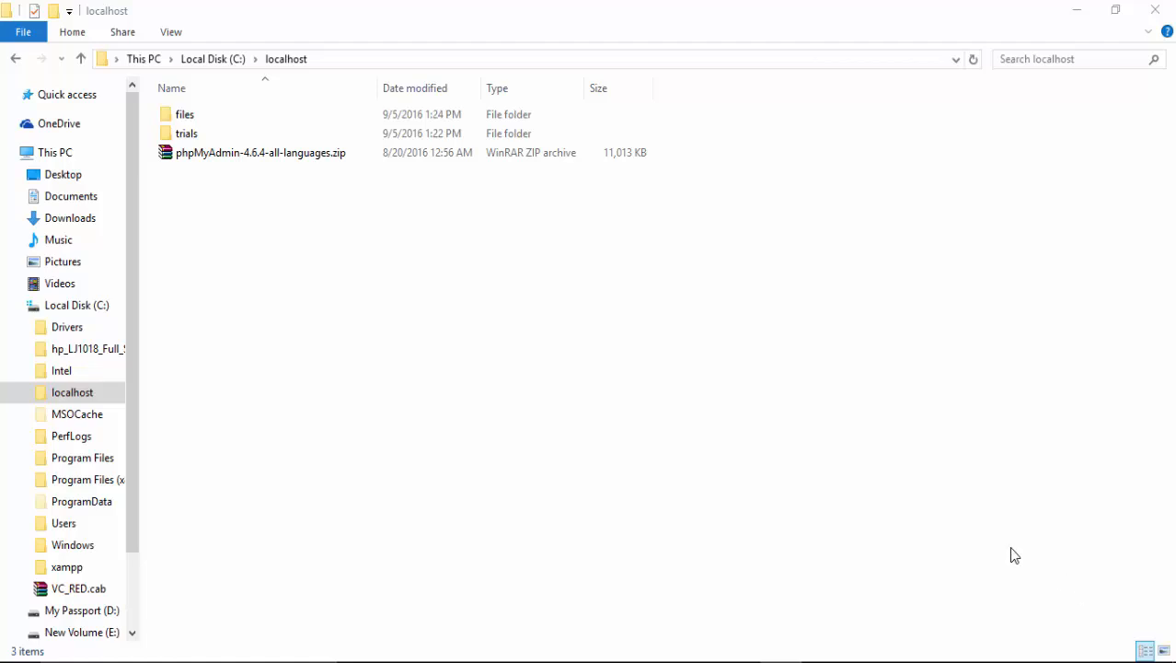
pyautogui.moveTo(210, 180)
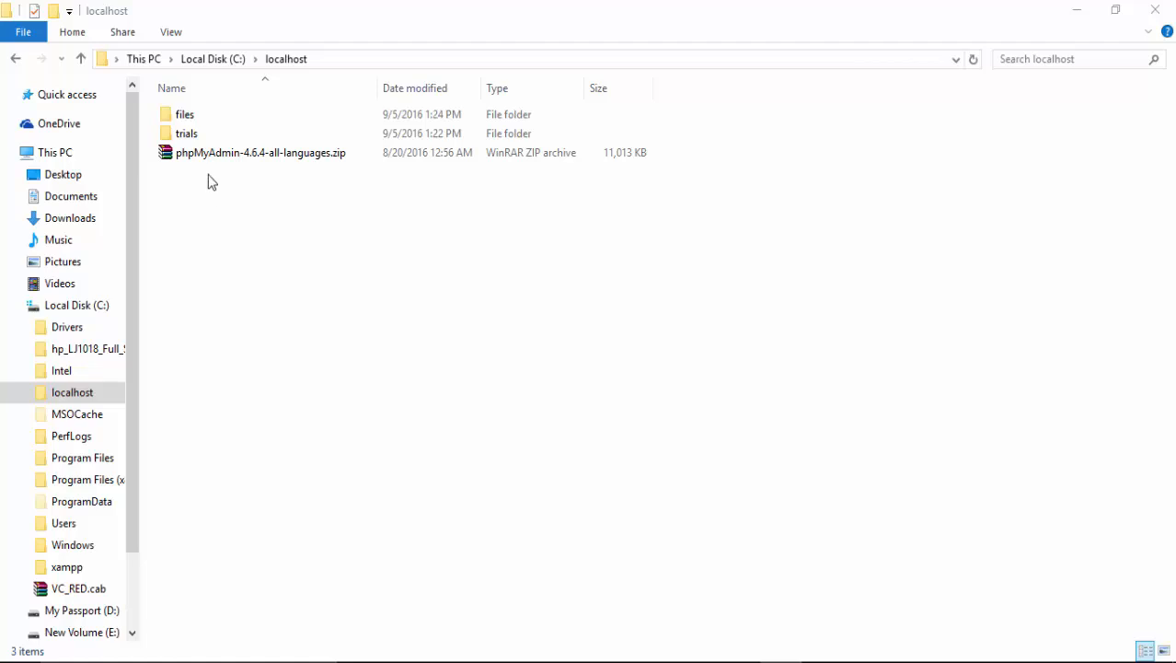
# Extract phpMyAdmin-4.6.4-all-languages.zip into the localhost folder with Extract Here
pyautogui.click(261, 151)
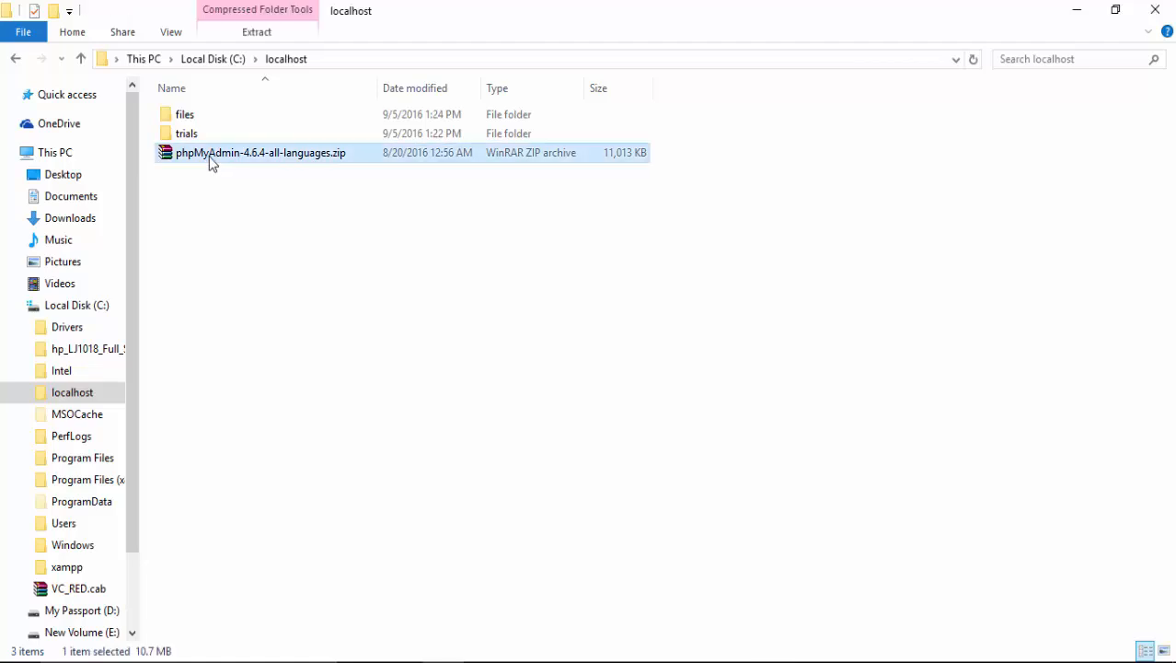
pyautogui.rightClick(262, 151)
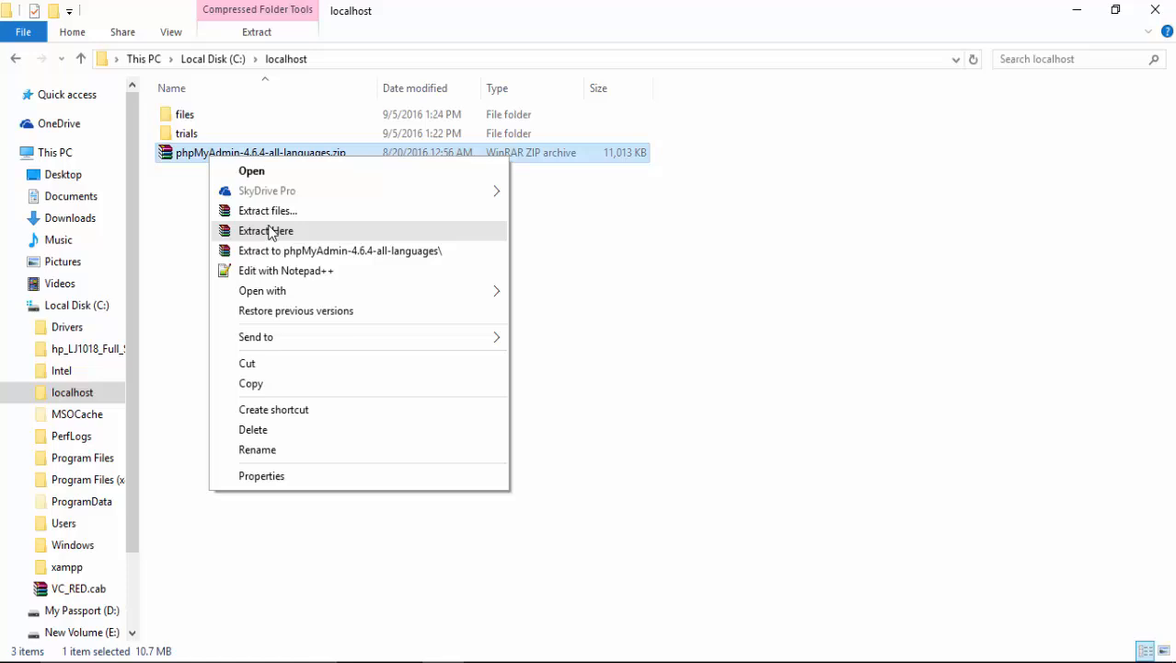
pyautogui.click(265, 230)
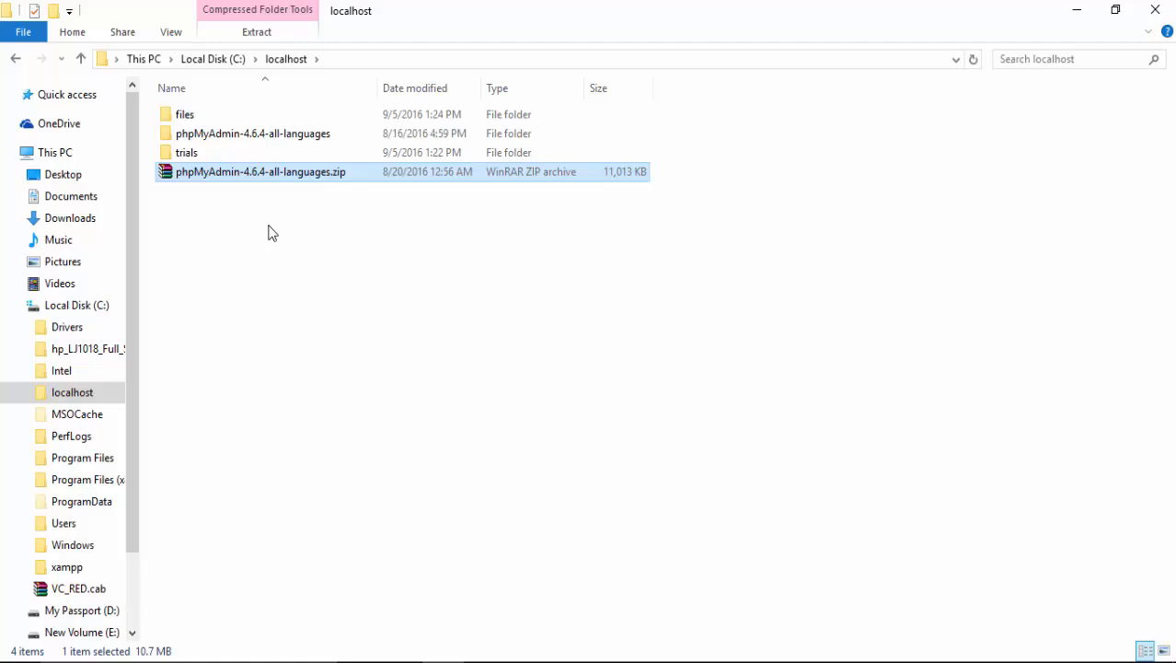
pyautogui.moveTo(228, 138)
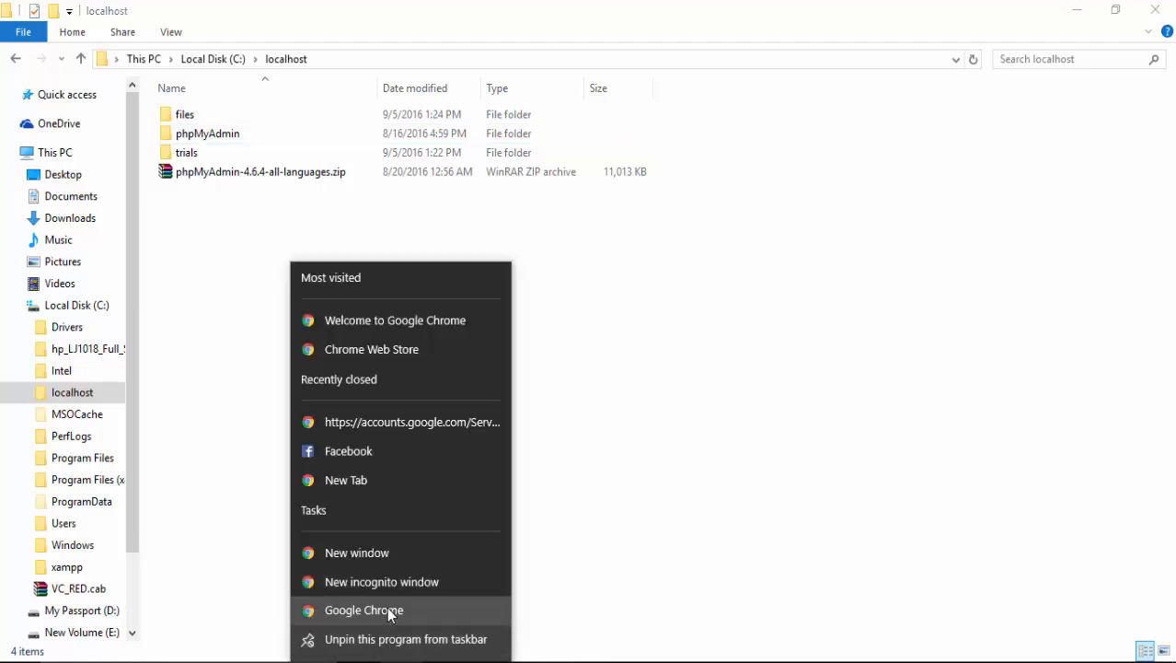
# Launch a new Chrome window and enter localhost as the address
pyautogui.click(364, 610)
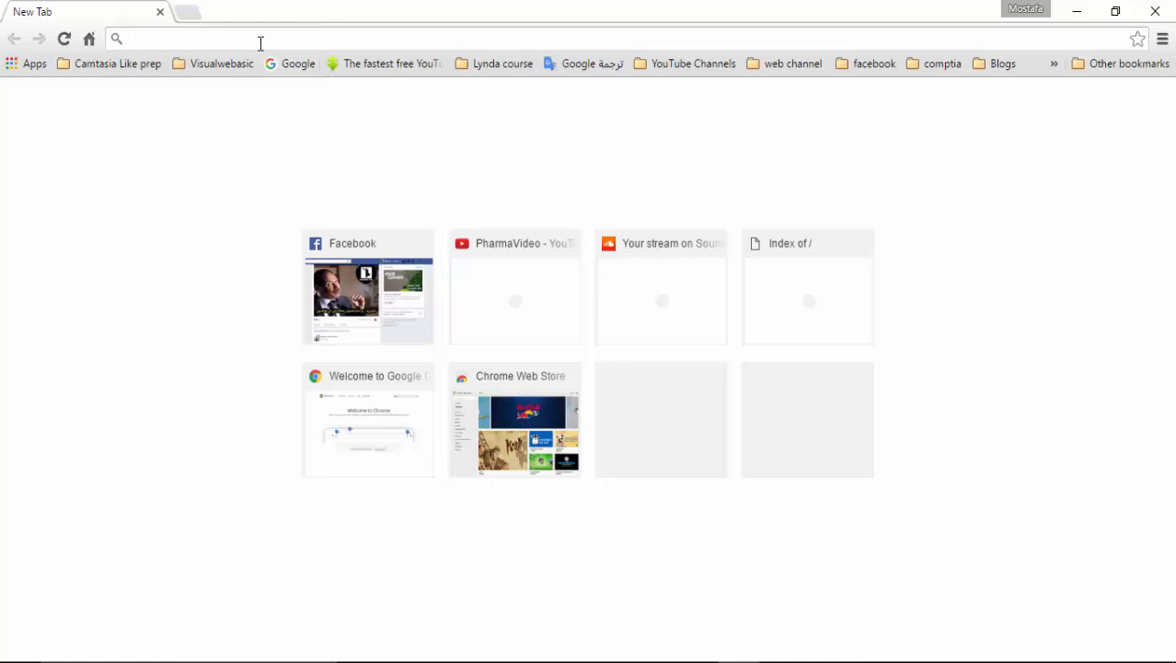
pyautogui.write('localhost')
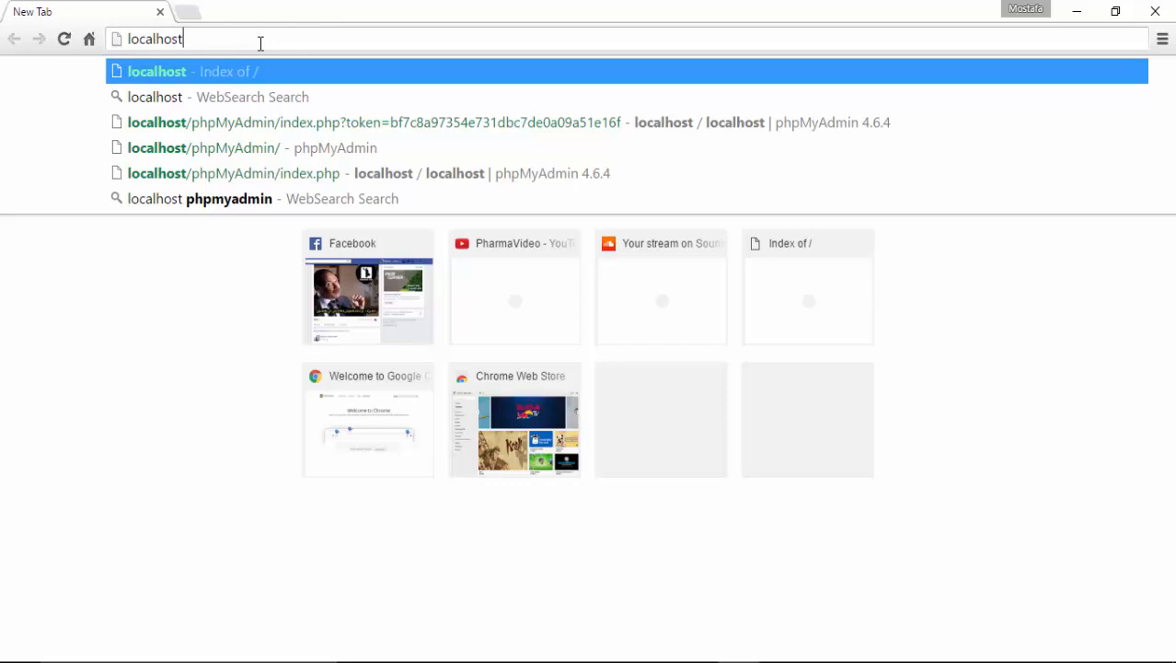
# Load localhost/phpMyAdmin/ and highlight the 'forbidden by configuration' warning
pyautogui.click(232, 147)
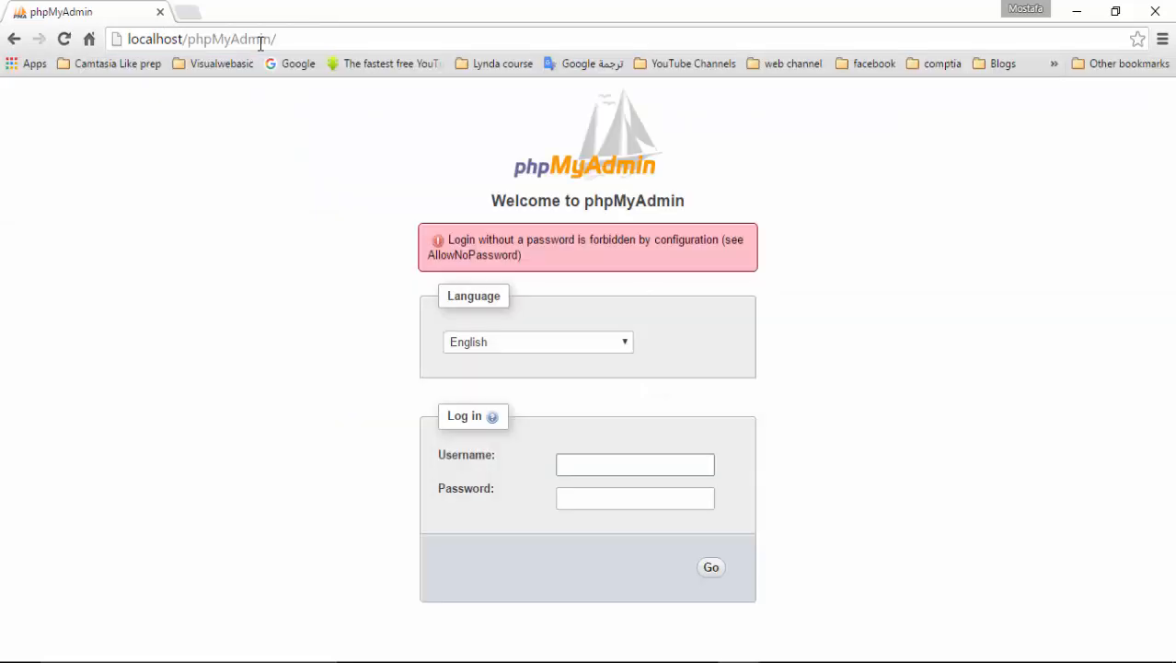
pyautogui.click(635, 464)
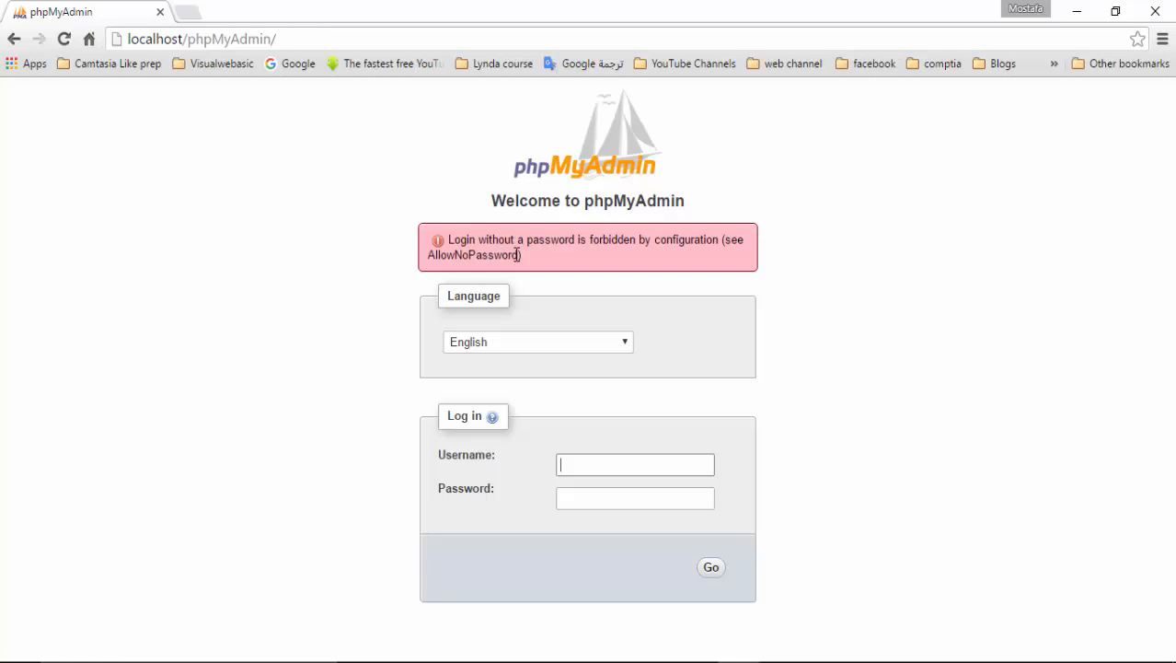
pyautogui.moveTo(604, 239); pyautogui.dragTo(709, 239)
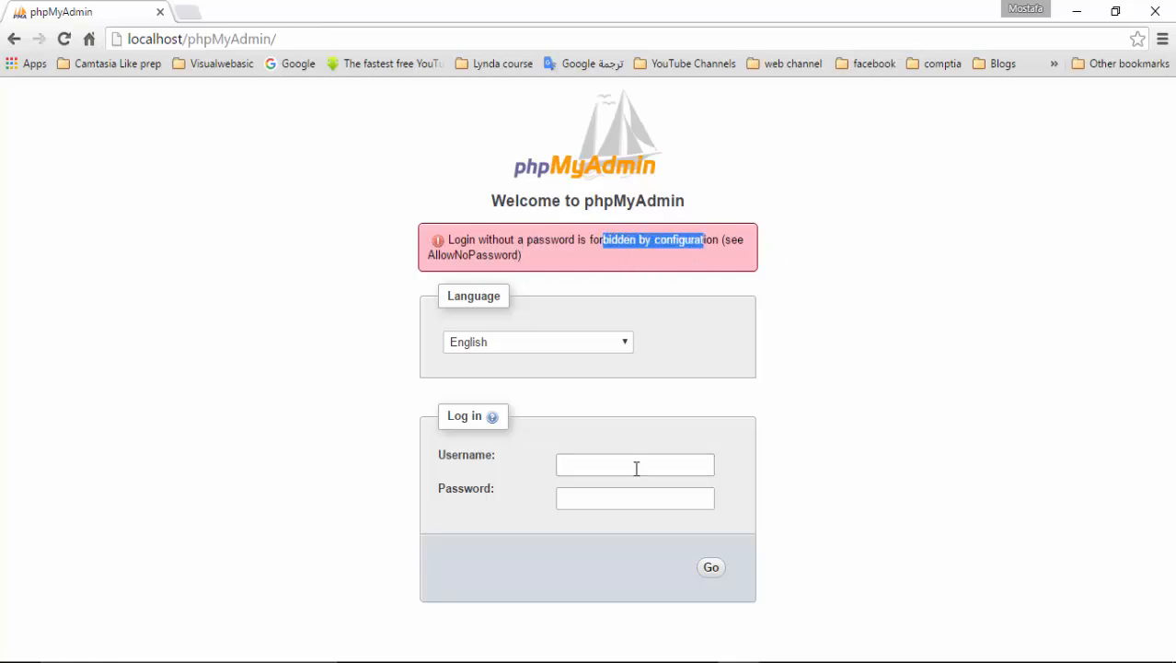
# Attempt a root login with an empty password, which phpMyAdmin rejects
pyautogui.write('root')
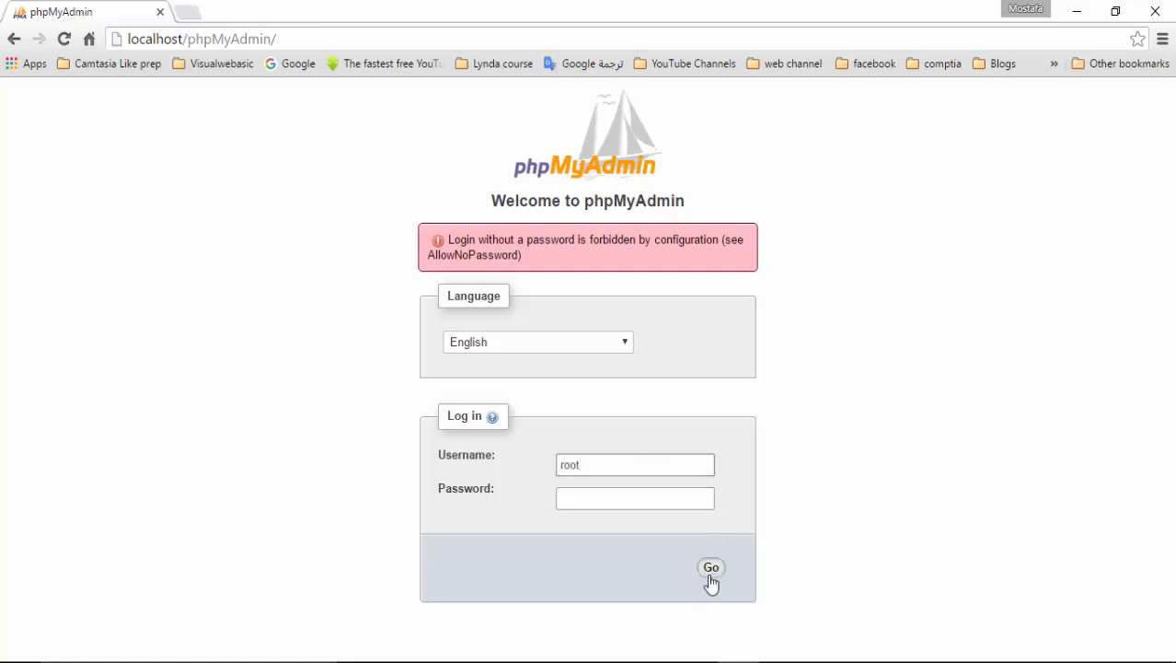
pyautogui.click(710, 566)
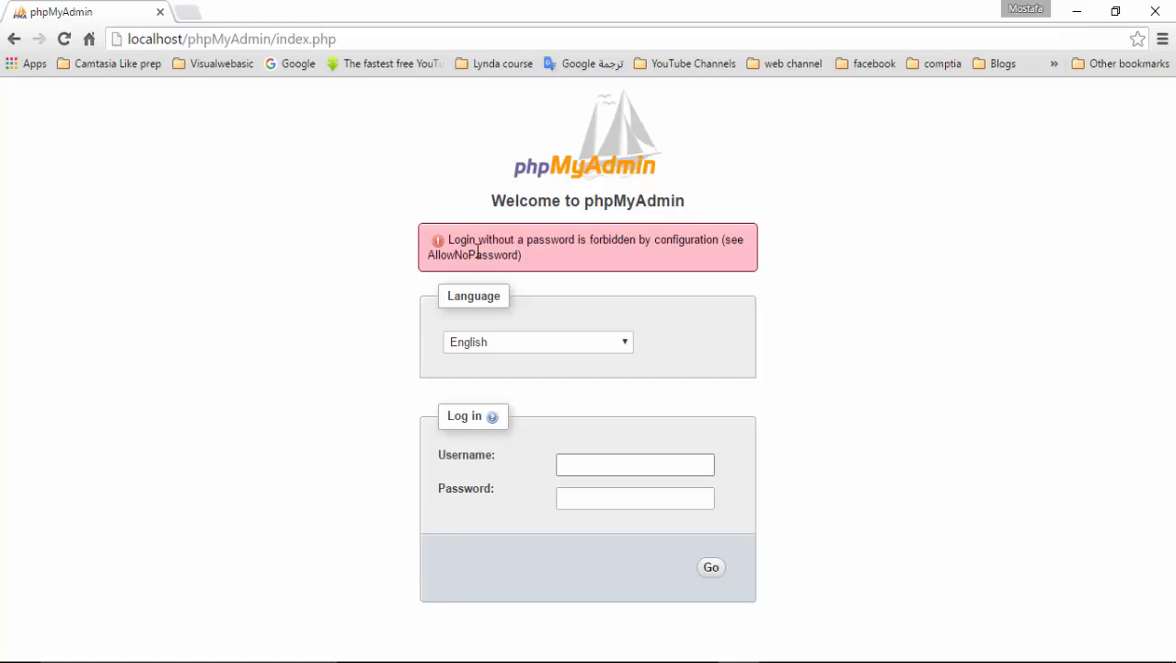
pyautogui.click(635, 464)
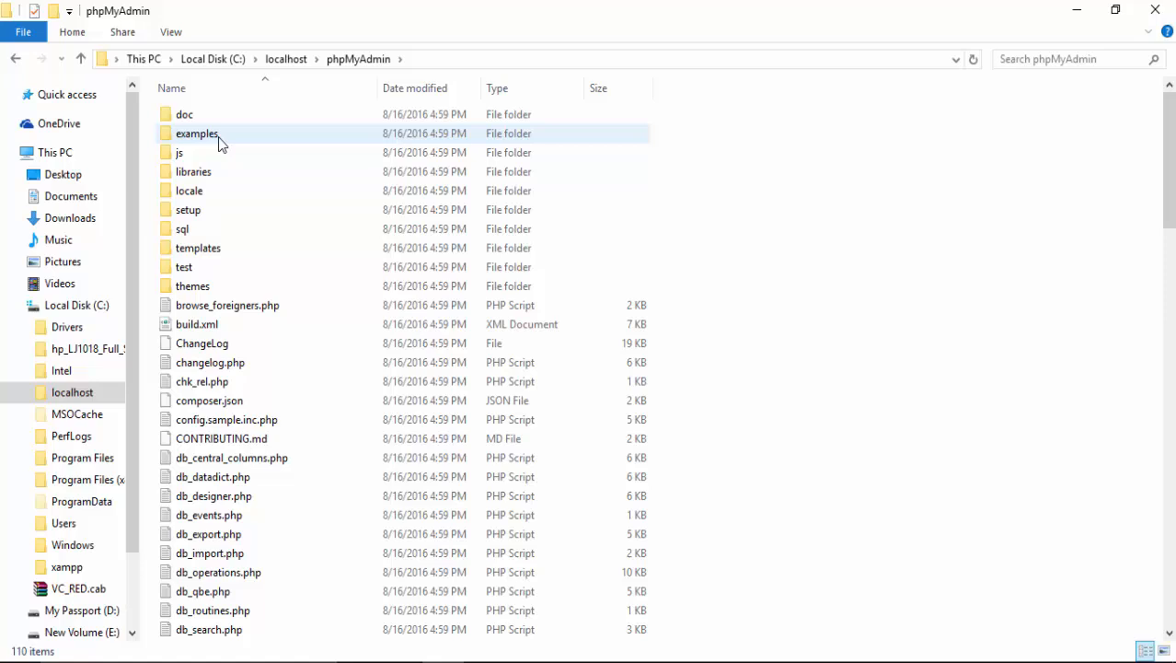
# Search the phpMyAdmin folder for 'confi' and choose config.default.php to edit with Notepad++
pyautogui.write('confi')
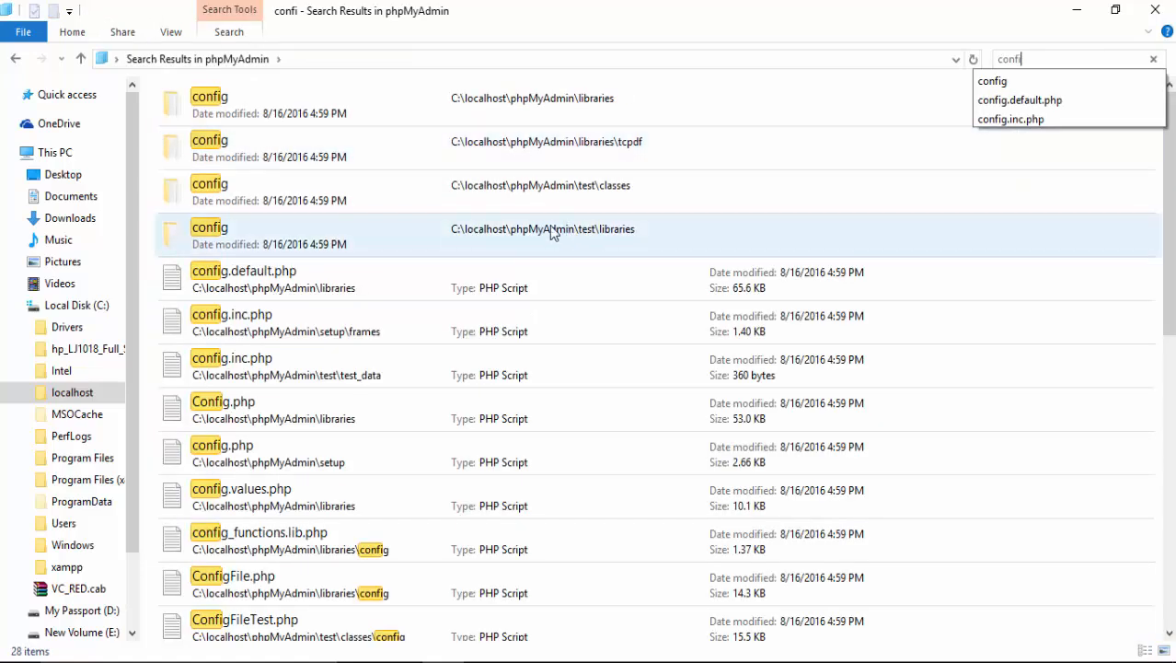
pyautogui.click(243, 280)
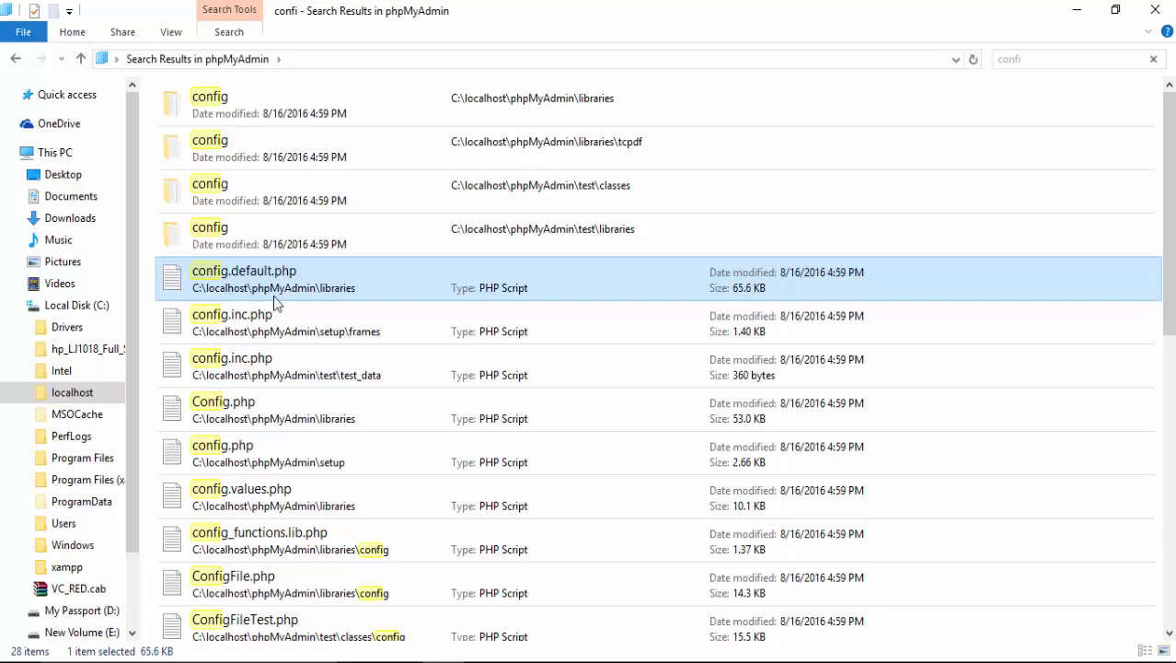
pyautogui.rightClick(243, 276)
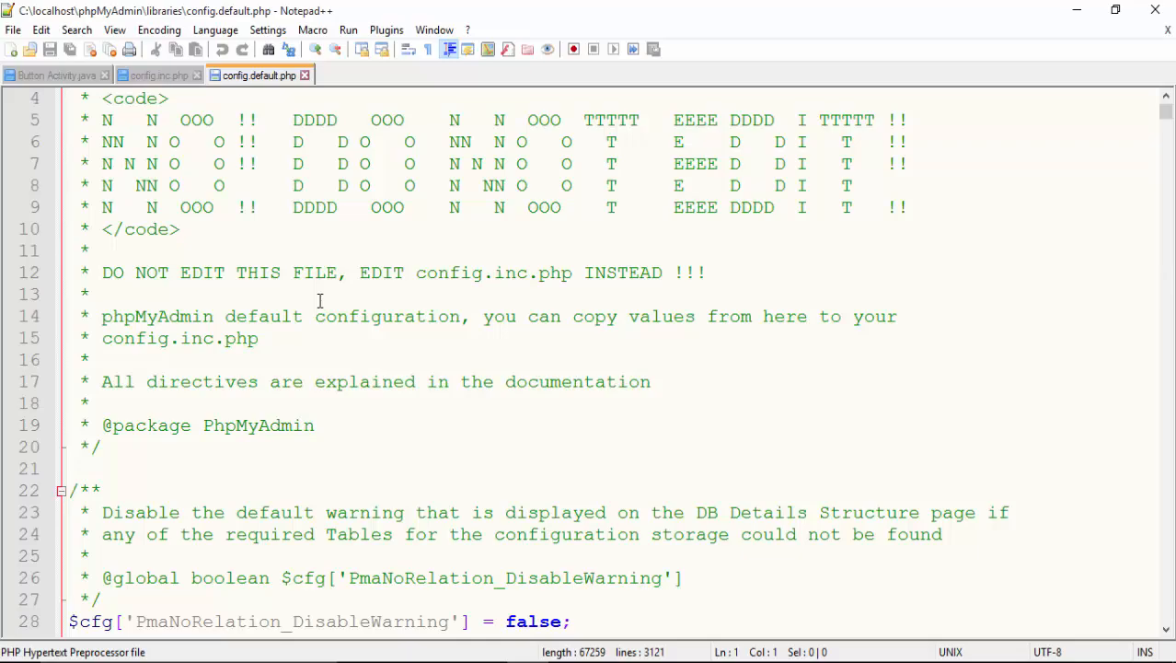
# Change $cfg['Servers'][$i]['nopassword'] from false to true around line 286
pyautogui.scroll(-3)
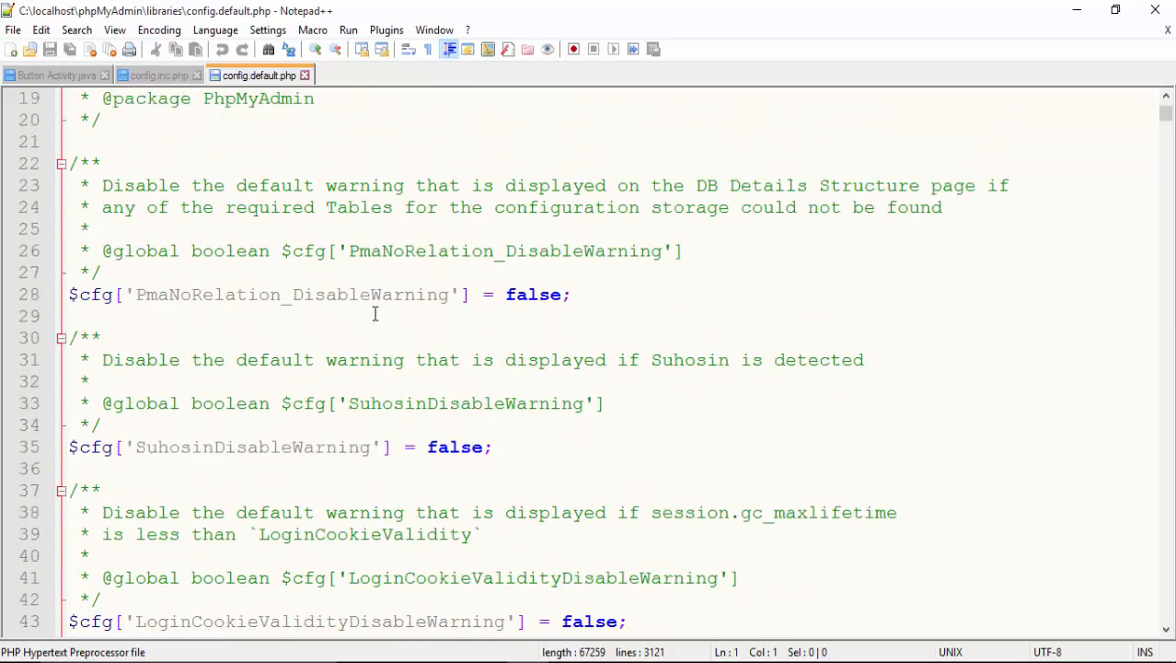
pyautogui.scroll(-3)
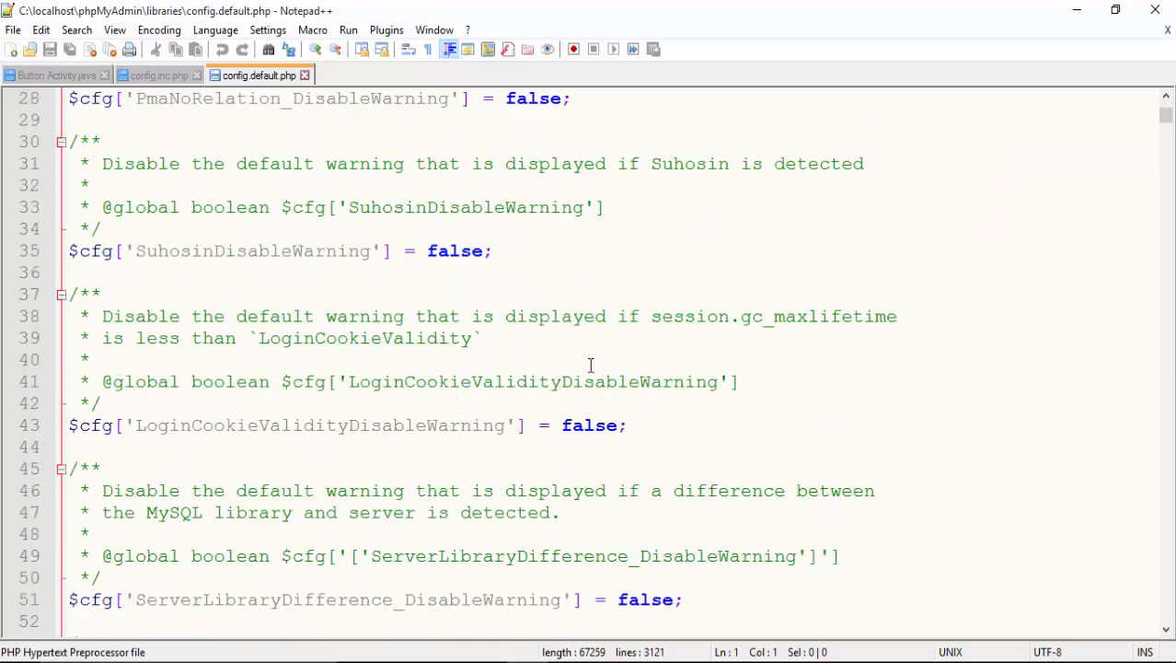
pyautogui.scroll(-3)
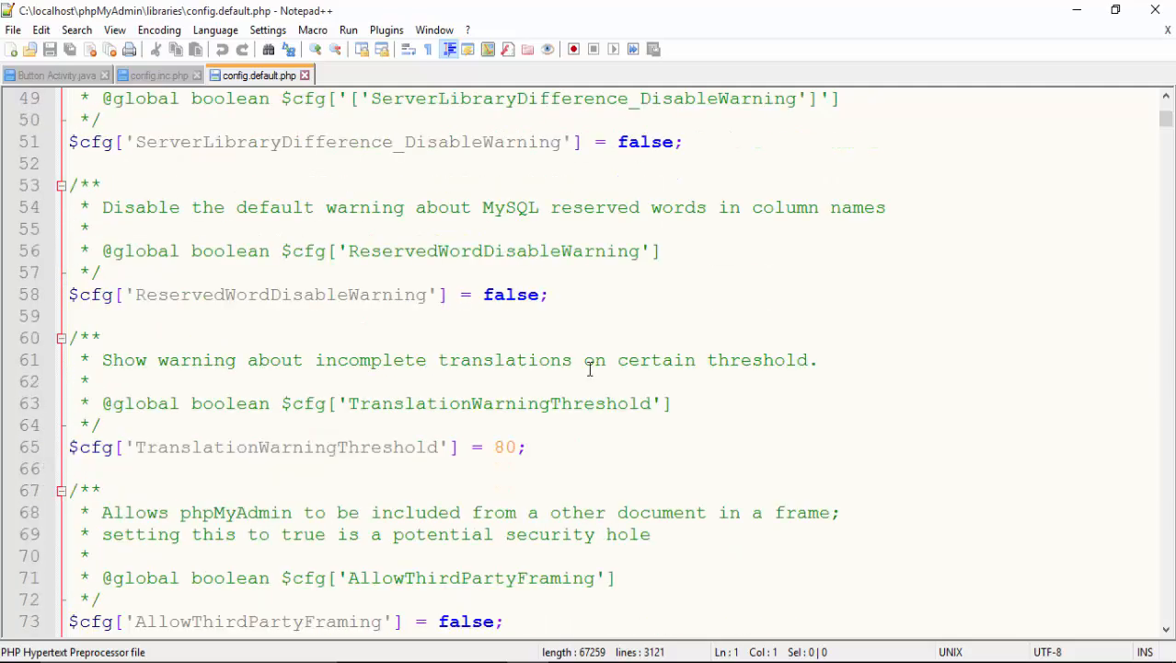
pyautogui.scroll(-3)
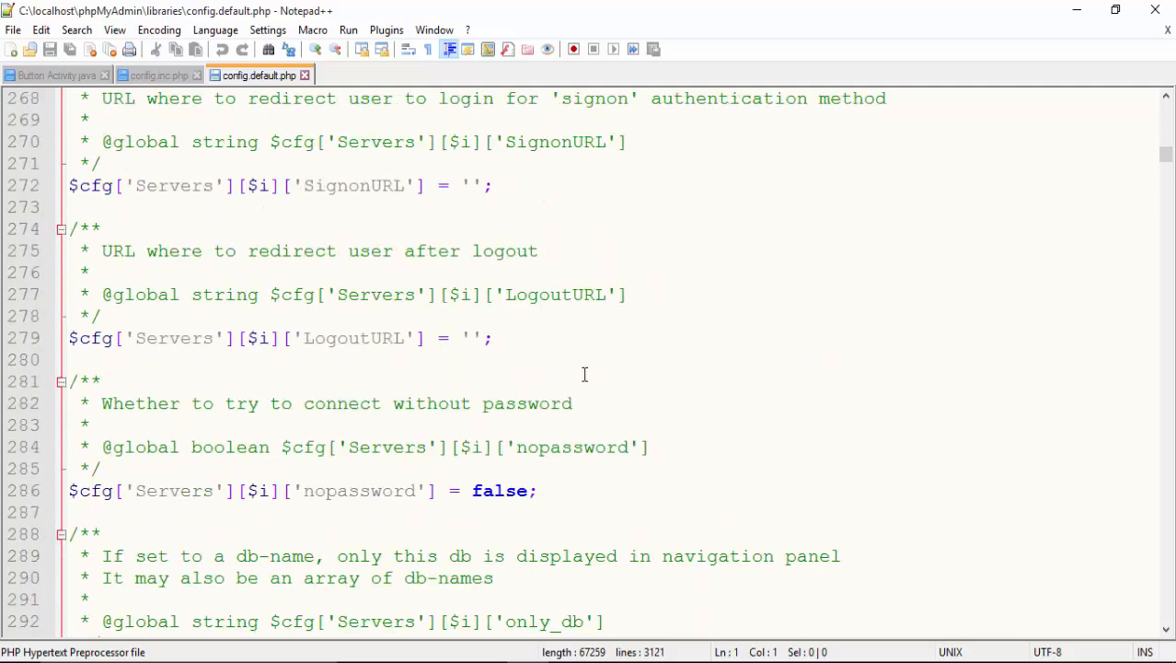
pyautogui.scroll(-3)
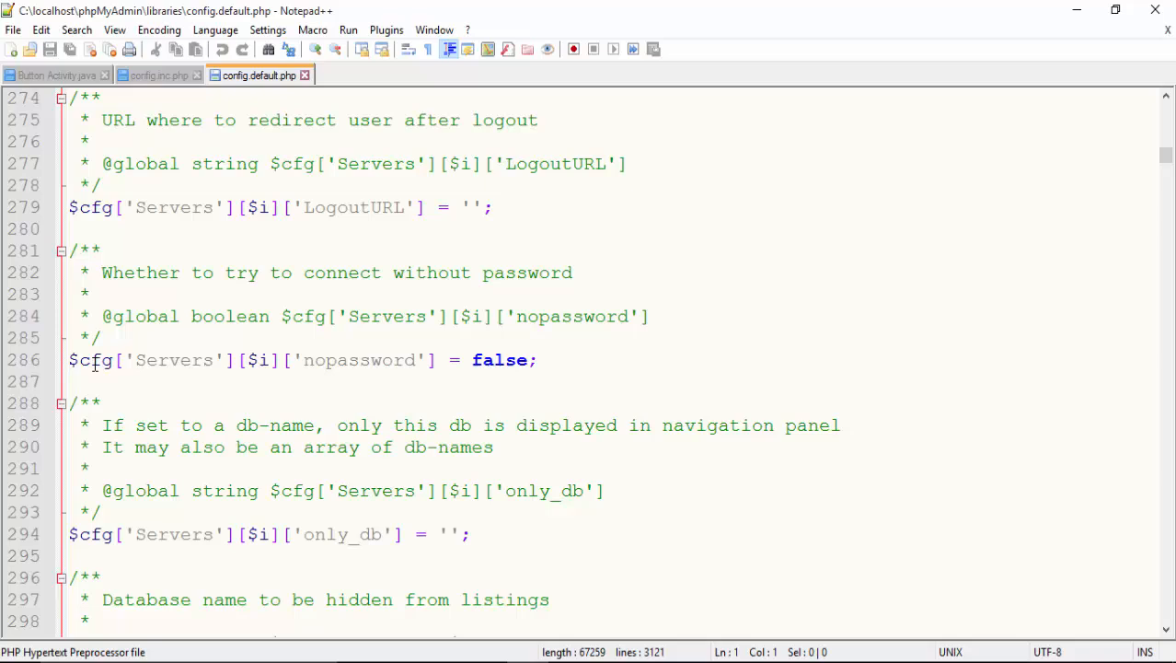
pyautogui.click(414, 358)
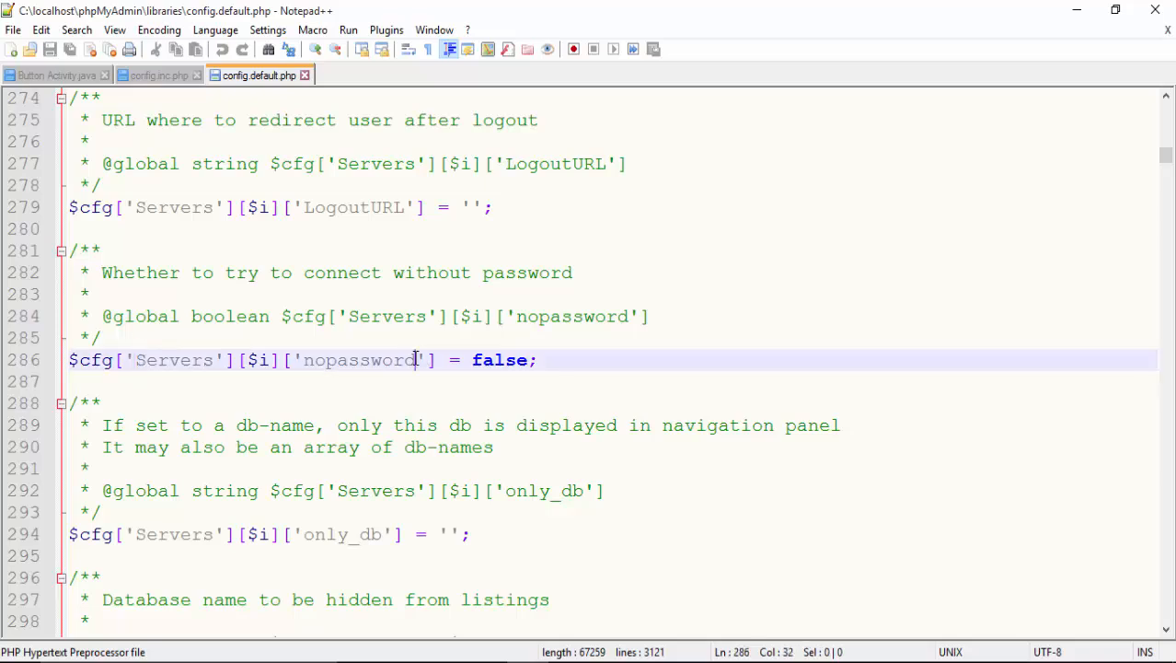
pyautogui.doubleClick(501, 358)
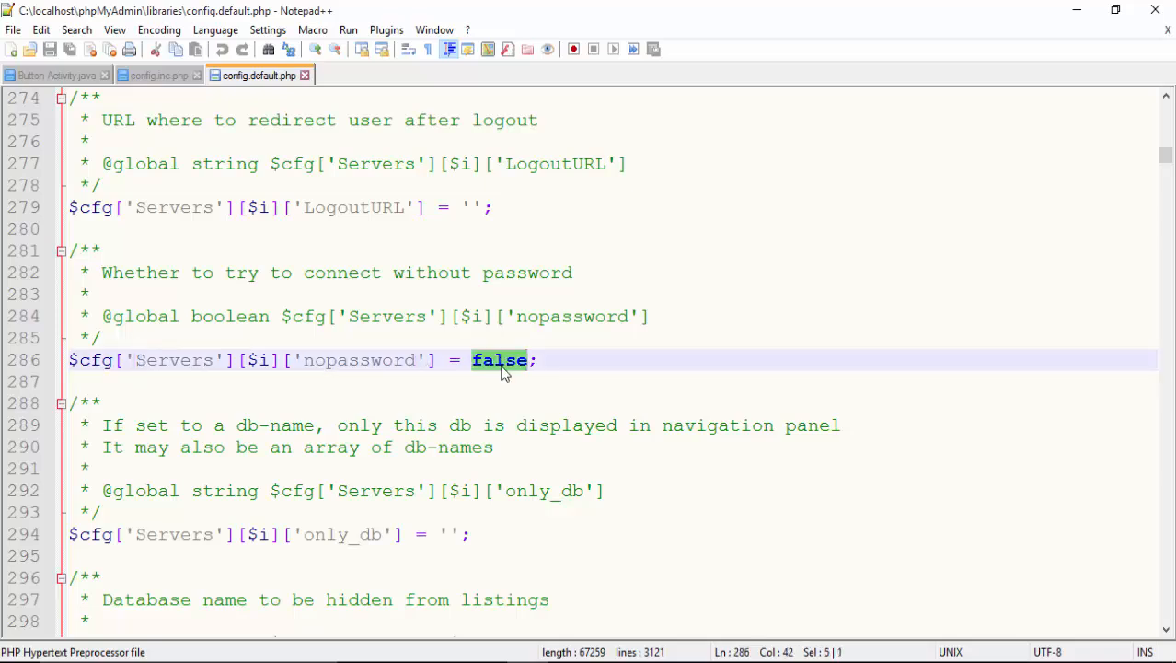
pyautogui.write('tr')
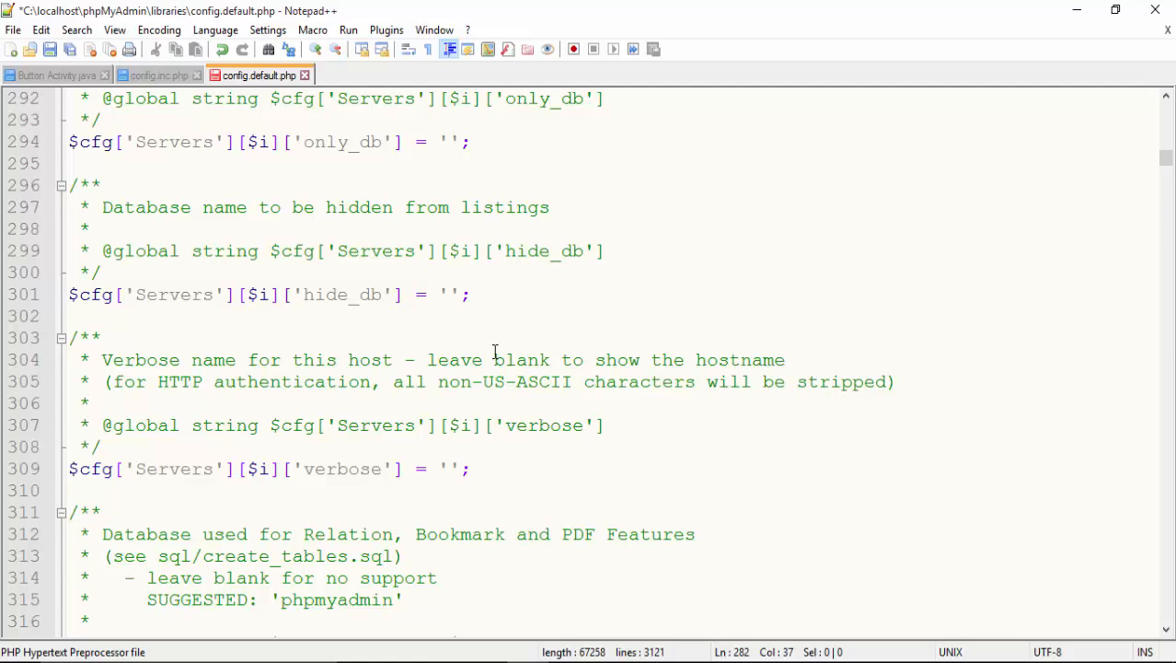
# Change $cfg['Servers'][$i]['AllowNoPassword'] from false to true around line 519
pyautogui.scroll(-3)
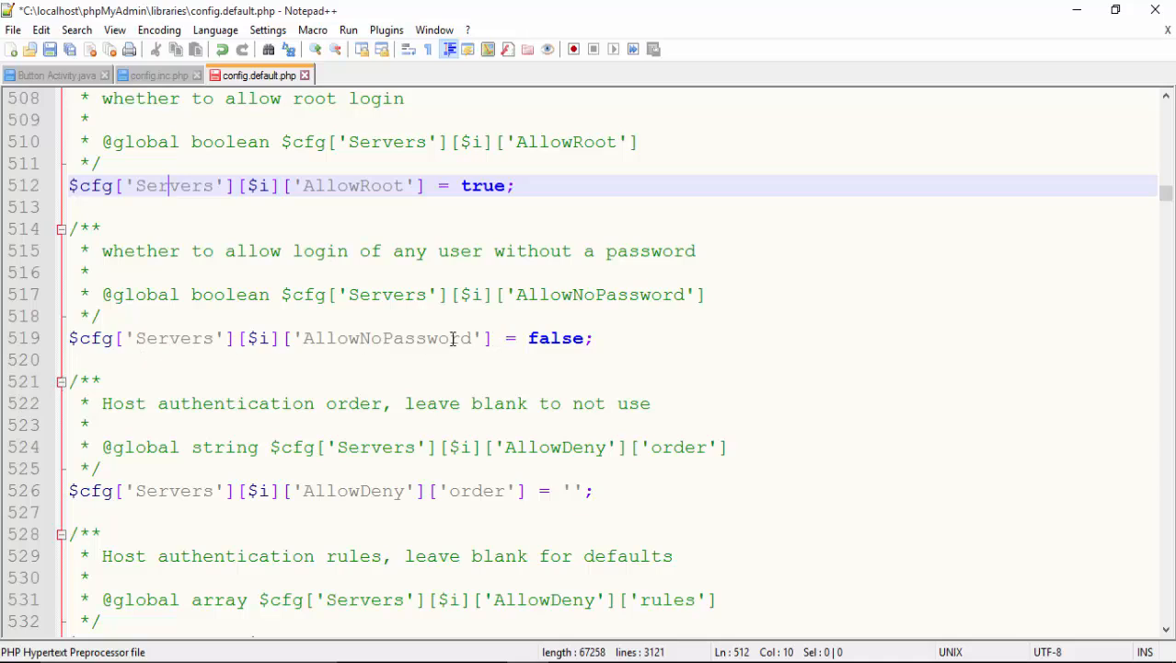
pyautogui.doubleClick(556, 339)
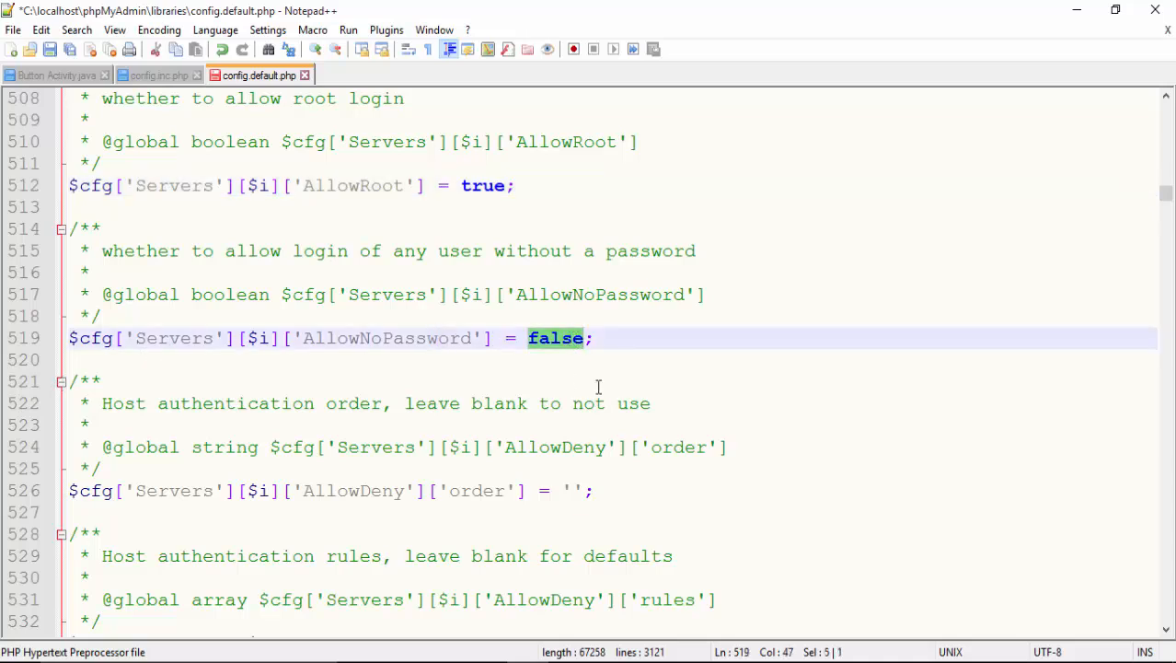
pyautogui.write('tr')
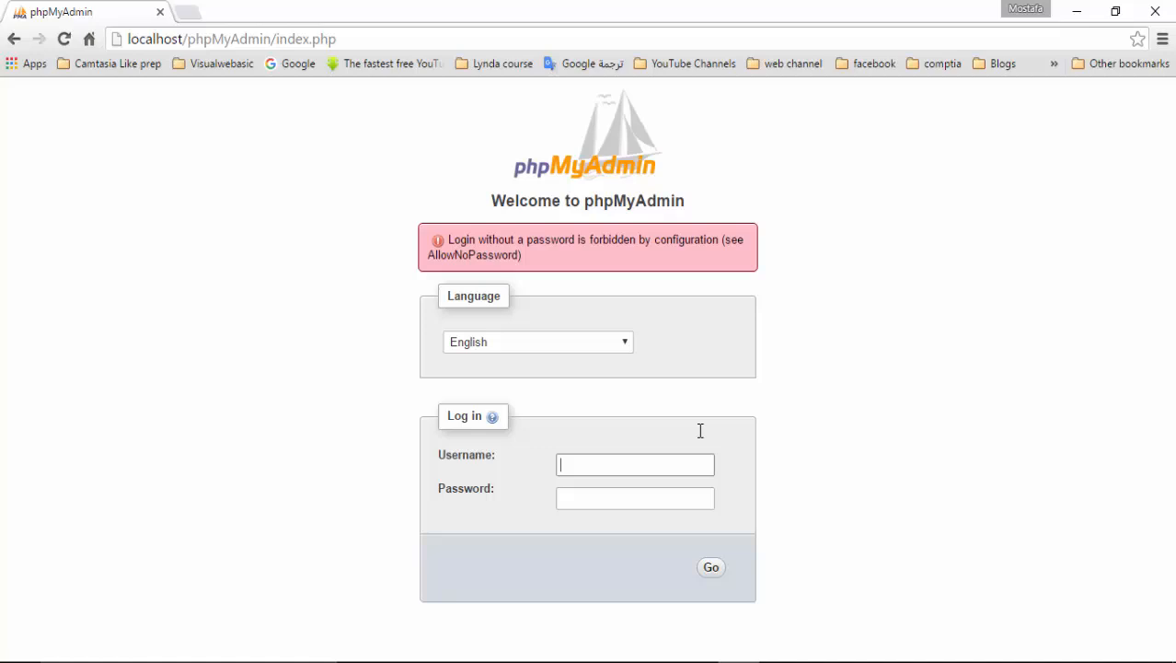
# Log in to phpMyAdmin as root with a blank password and reach the server dashboard
pyautogui.click(63, 38)
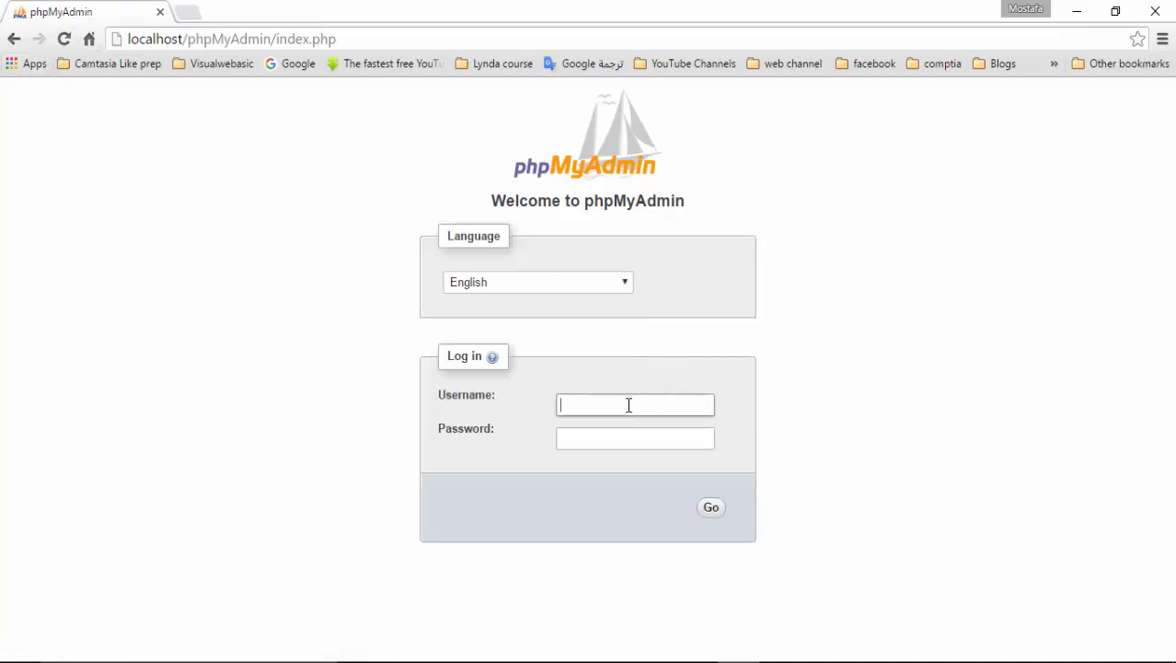
pyautogui.write('root')
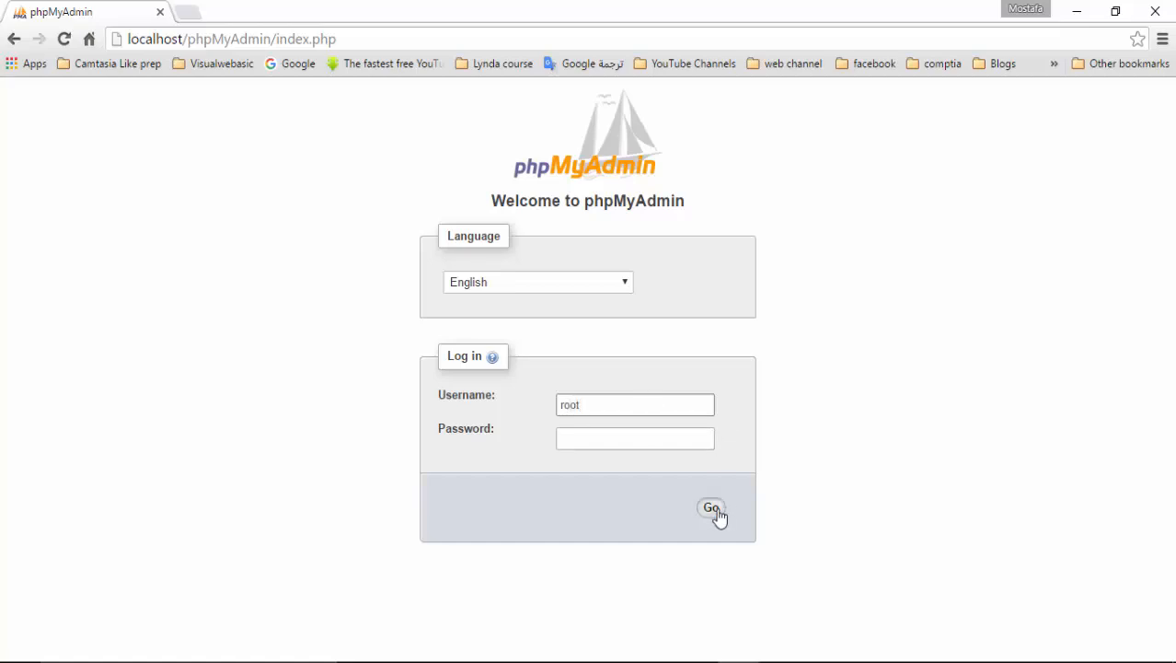
pyautogui.click(710, 508)
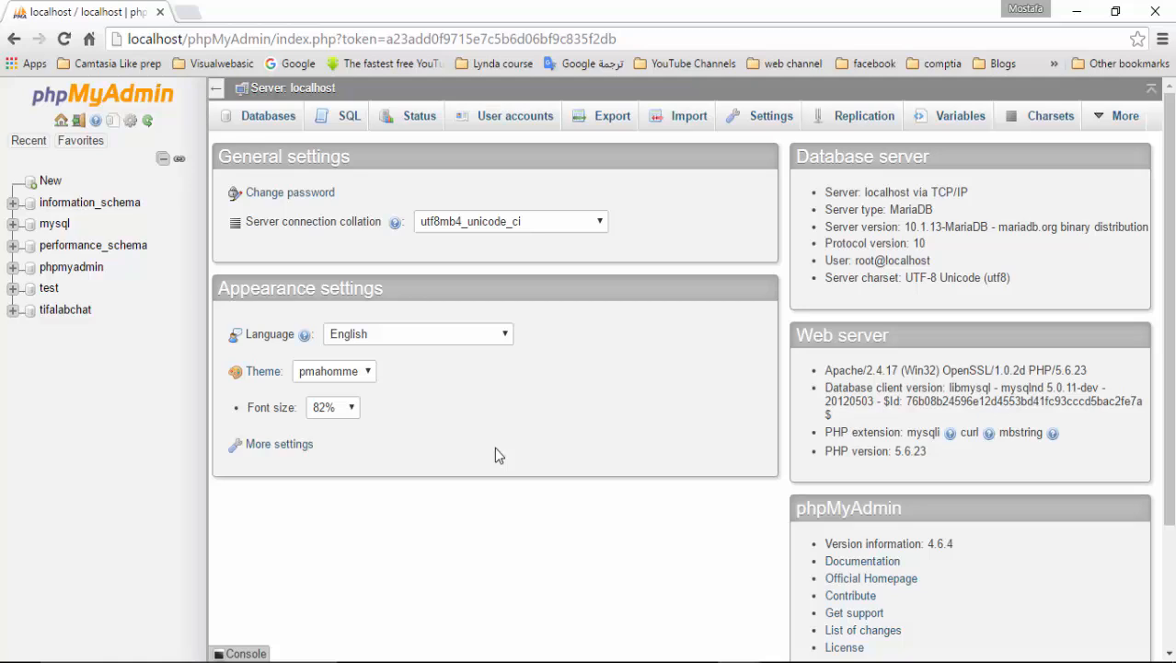